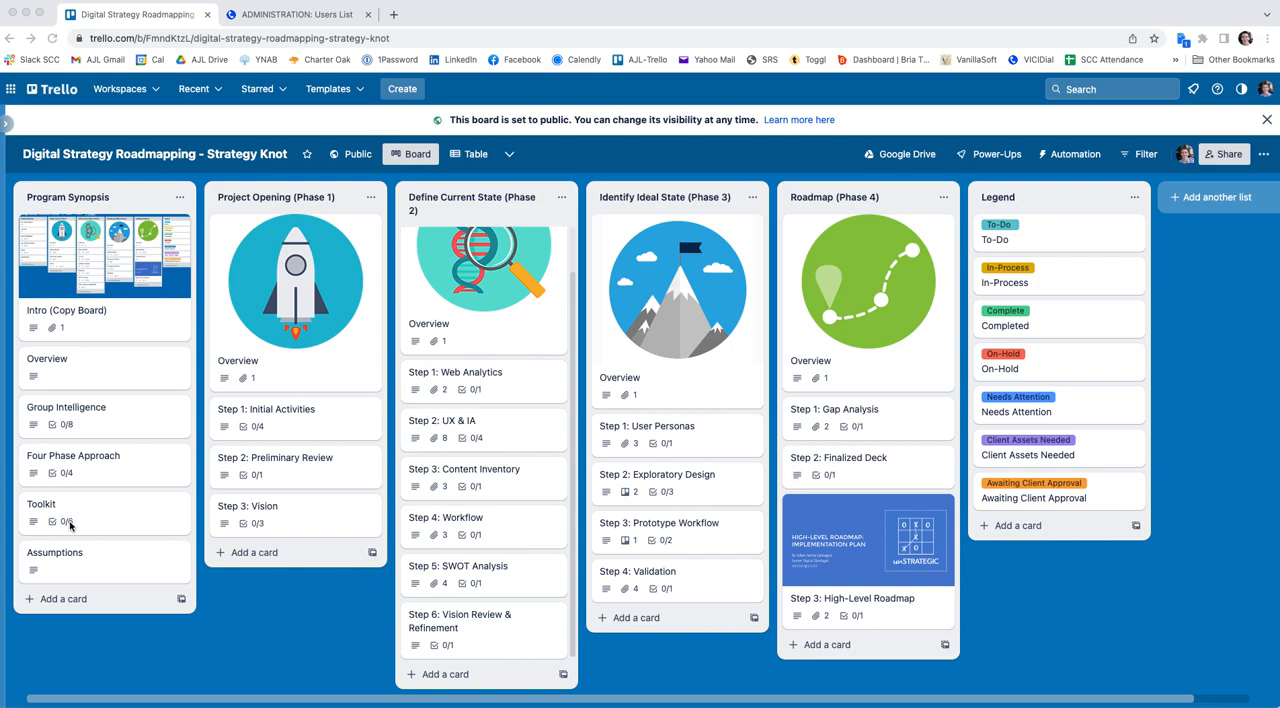
# Open the Assumptions card from the Program Synopsis list to show its project assumptions
pyautogui.click(54, 552)
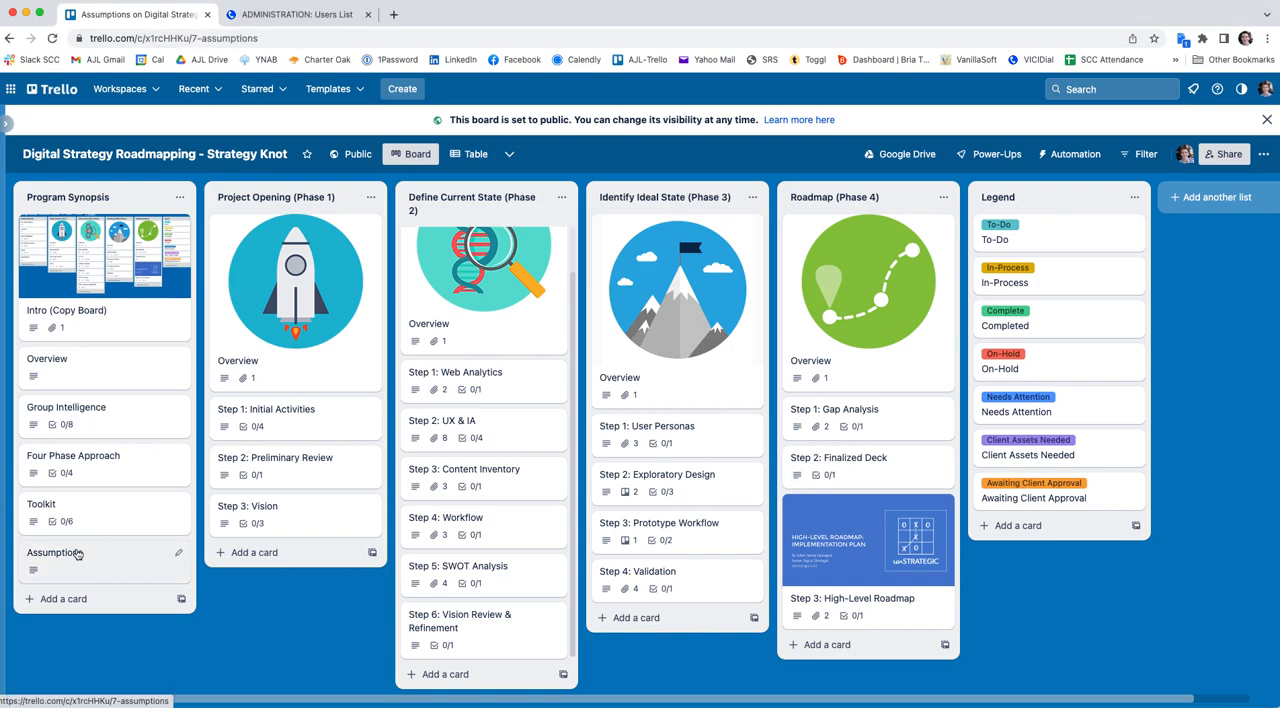
pyautogui.click(56, 552)
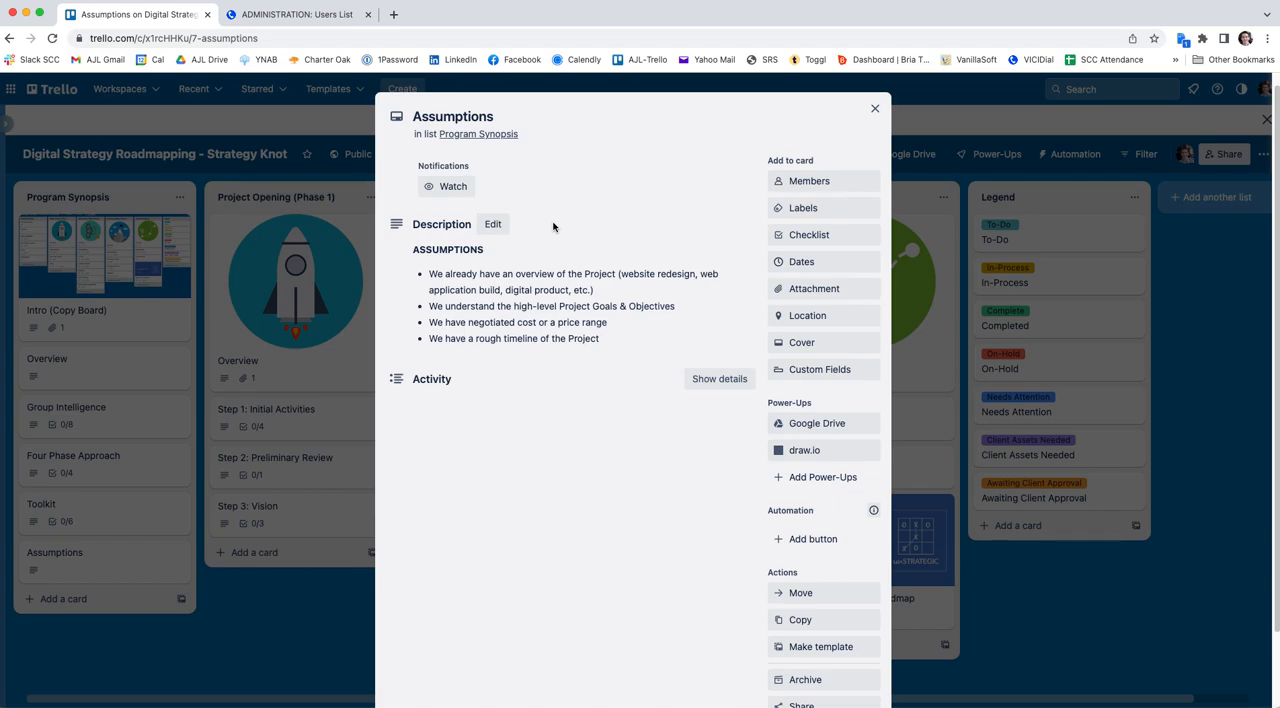
pyautogui.moveTo(584, 238)
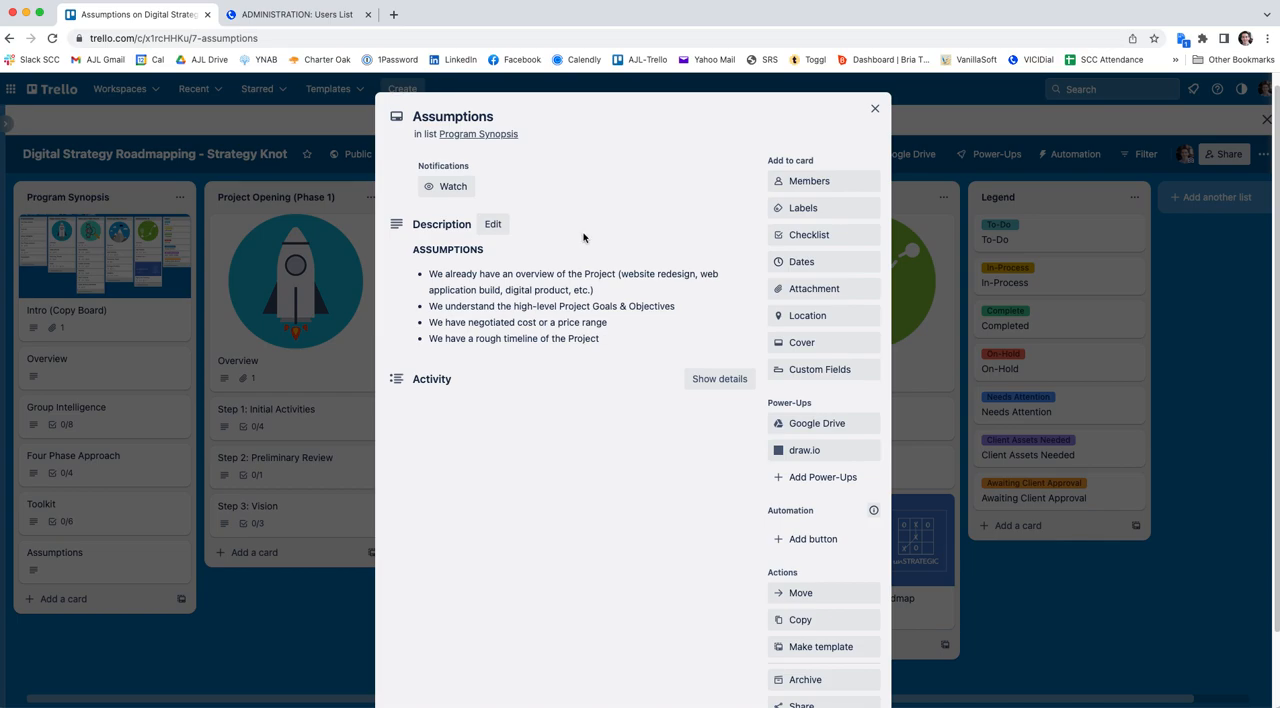
pyautogui.moveTo(614, 276)
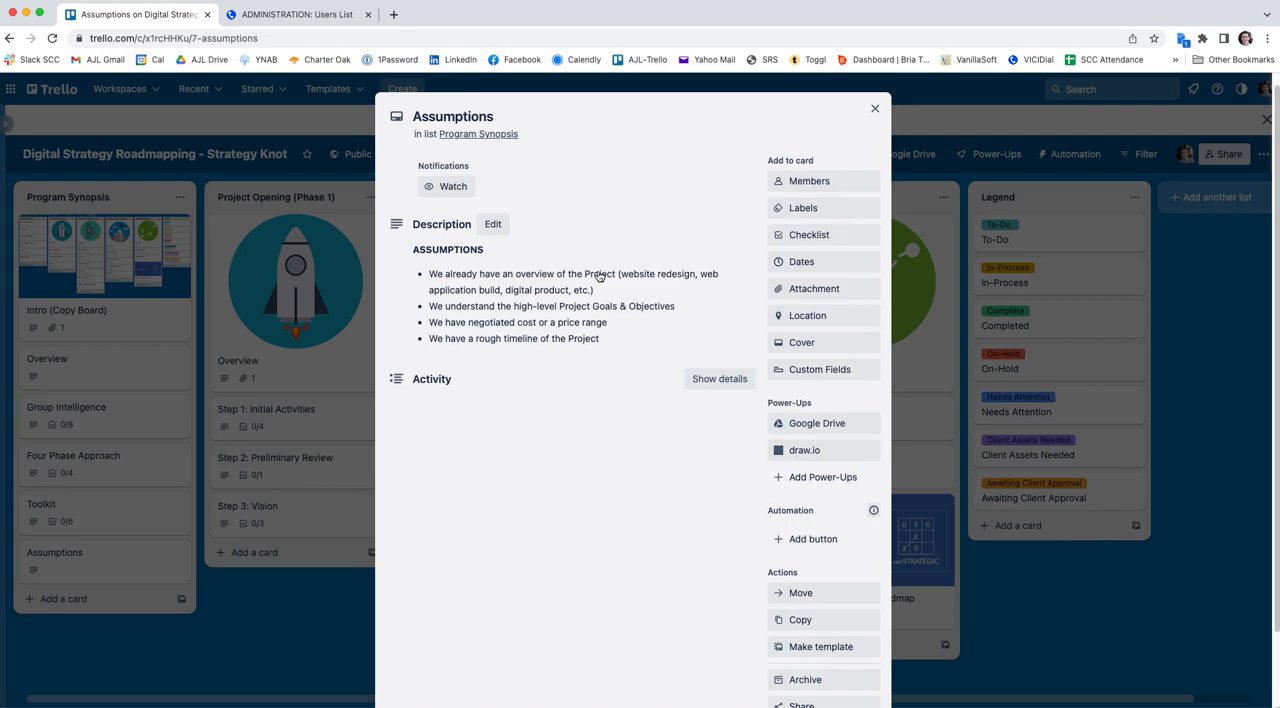
pyautogui.moveTo(504, 276)
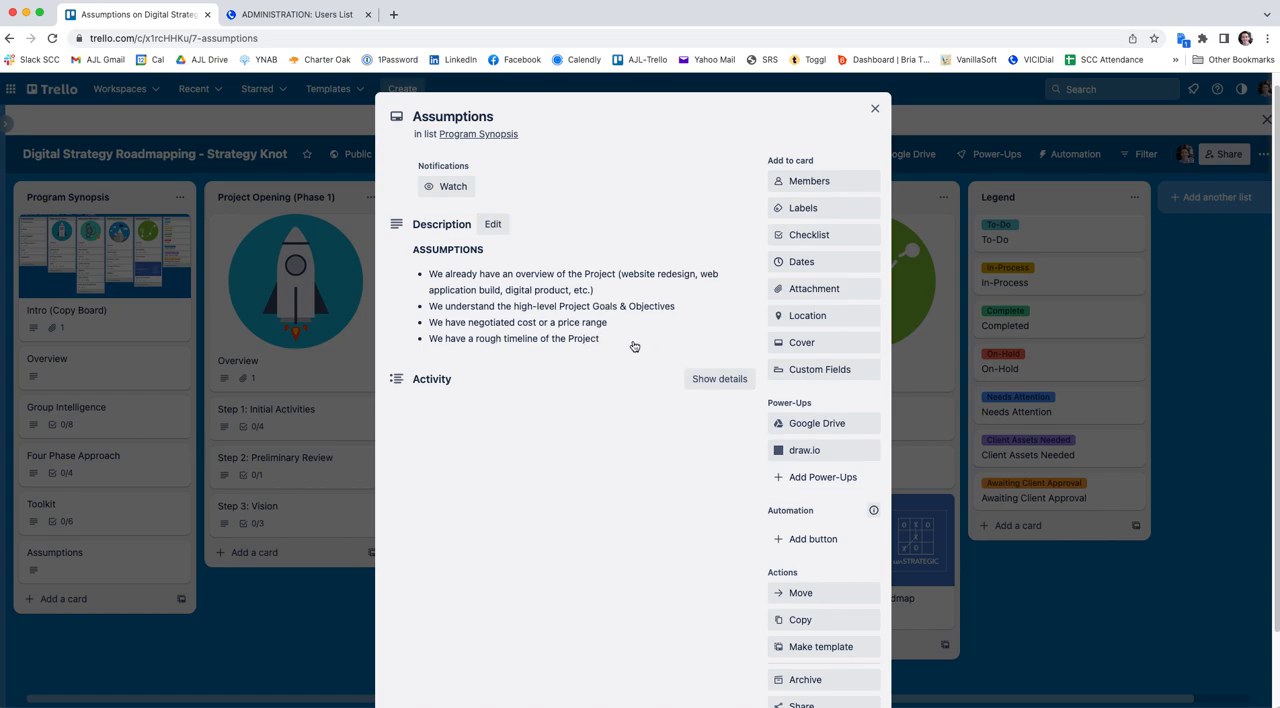
pyautogui.moveTo(644, 388)
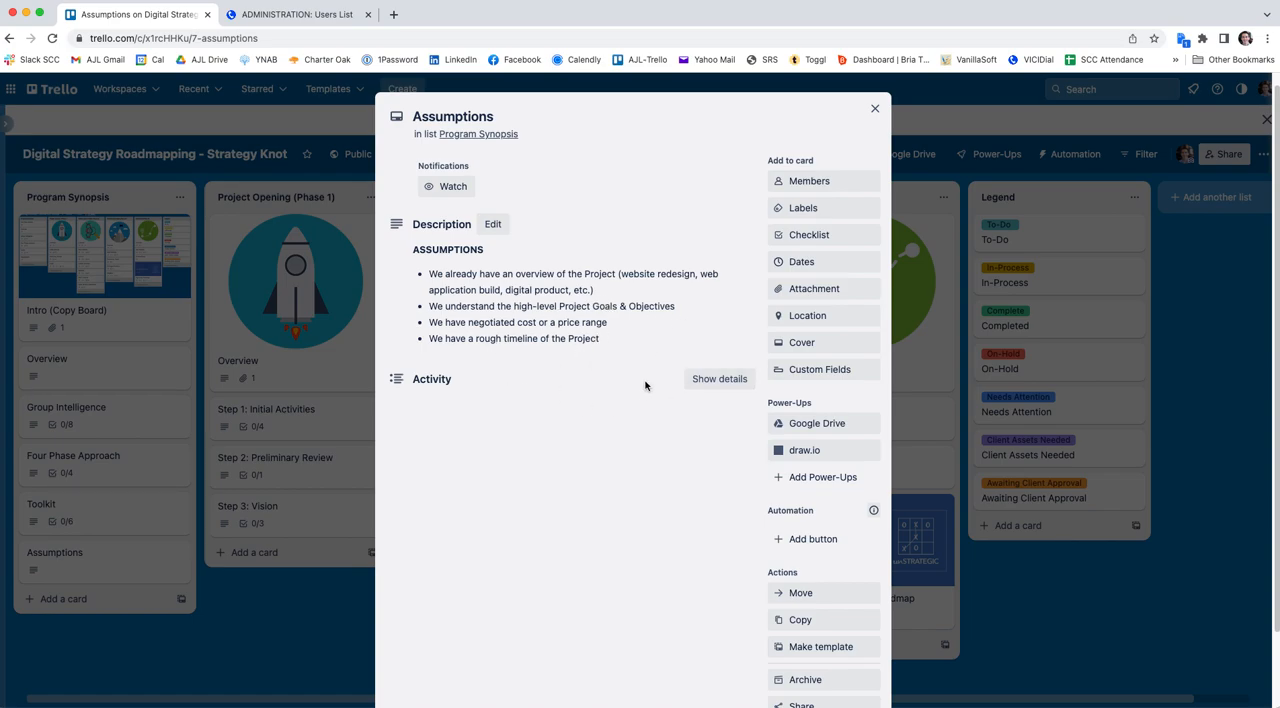
pyautogui.moveTo(942, 112)
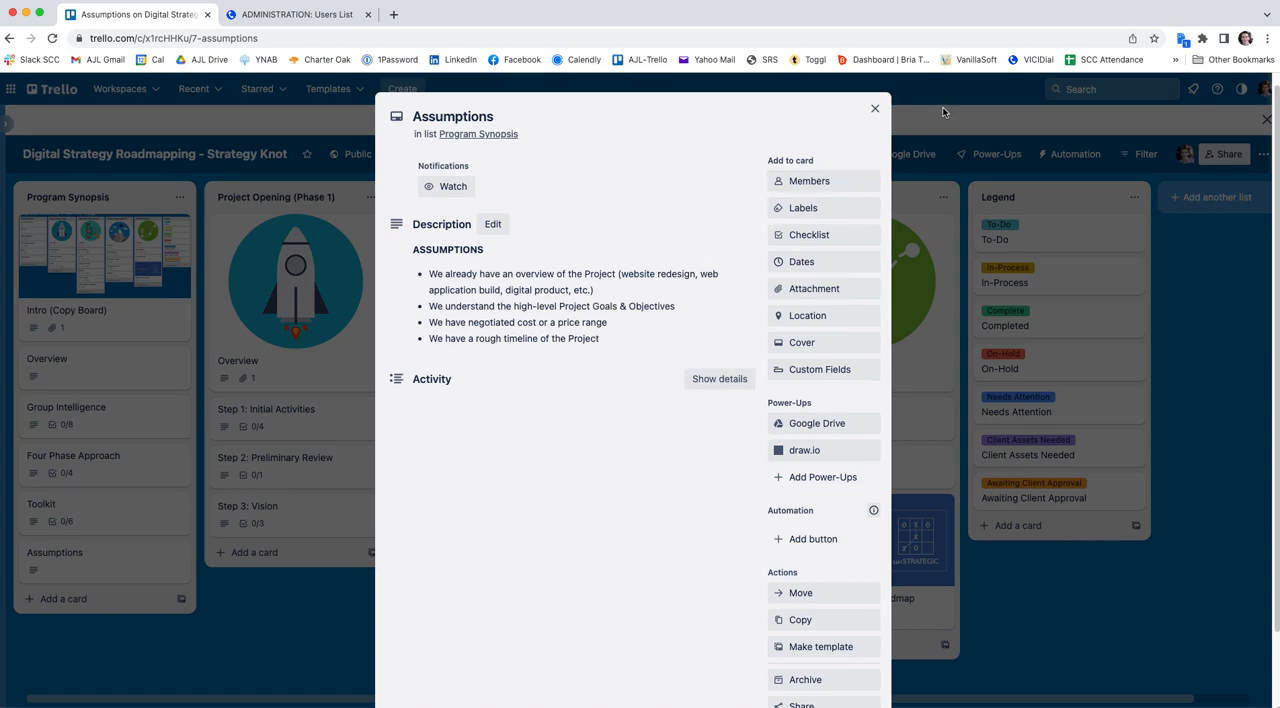